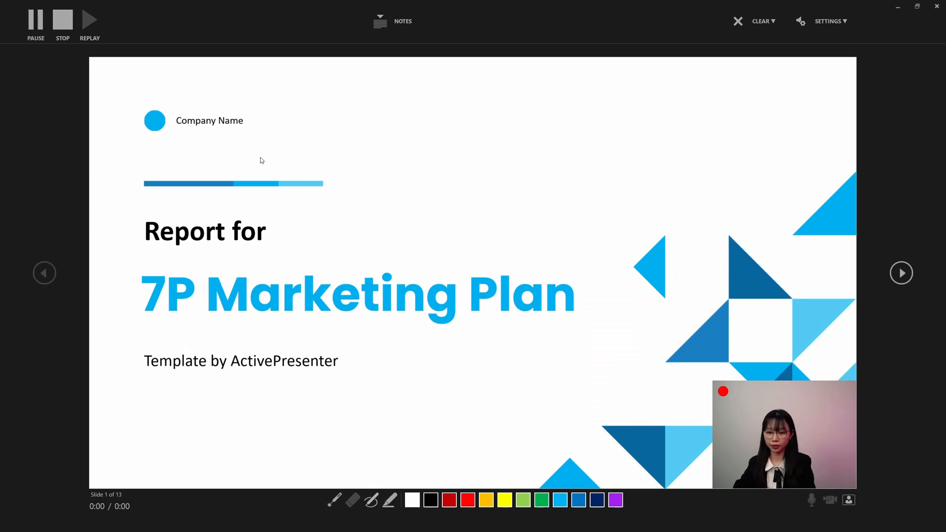
- Record the slide show with webcam narration and bring up Trim Video for slide 1's webcam clip
left_click(902, 274)
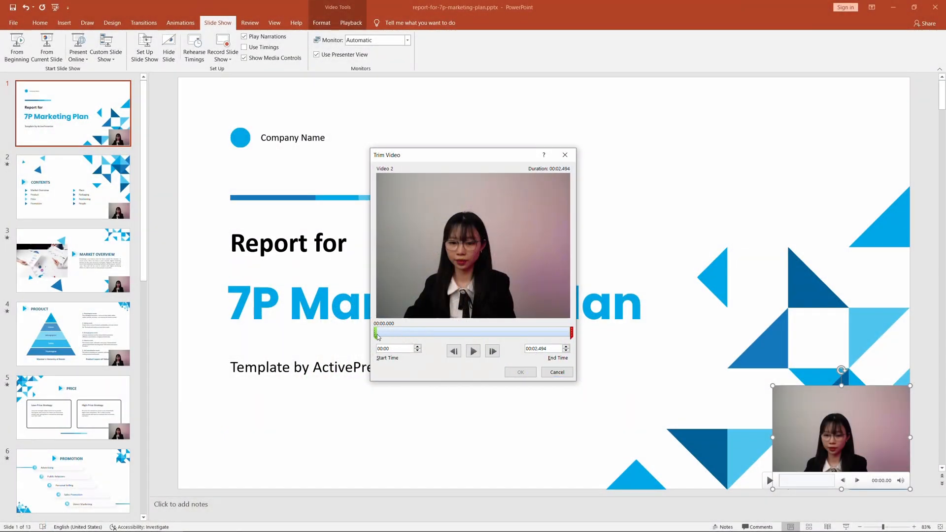
- Drag the webcam clip's start marker so playback begins at 00:00.598
left_click_drag(375, 332, 423, 332)
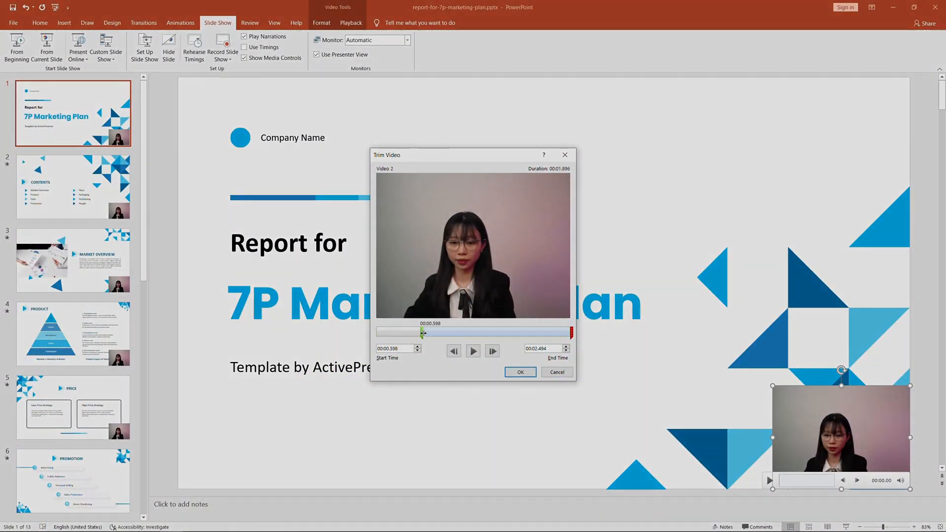
left_click_drag(423, 332, 424, 332)
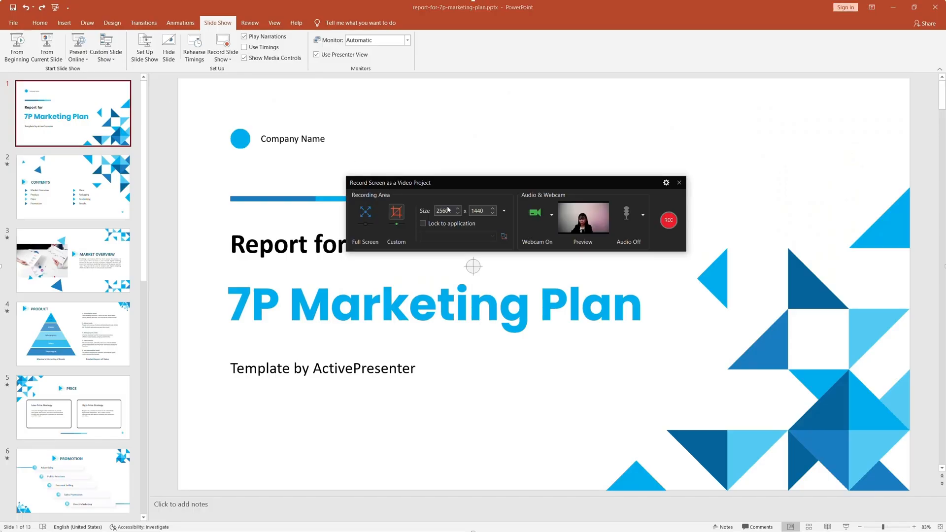
- Set the recording area to a custom 2560 × 1440 size
left_click(669, 219)
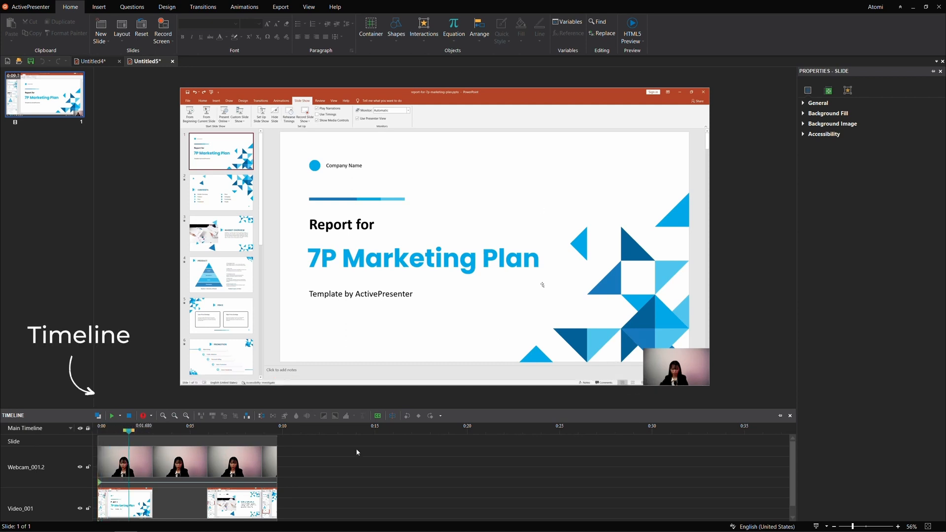
mouse_move(204, 438)
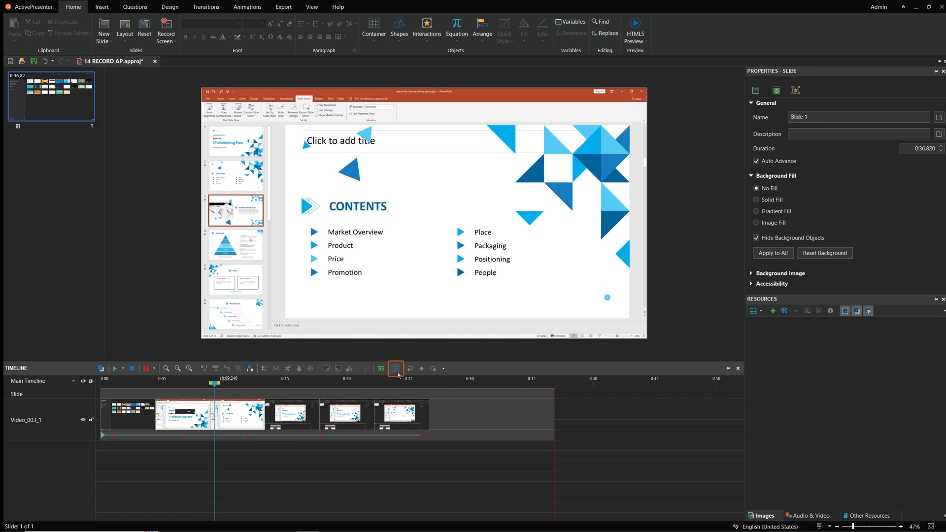
mouse_move(396, 368)
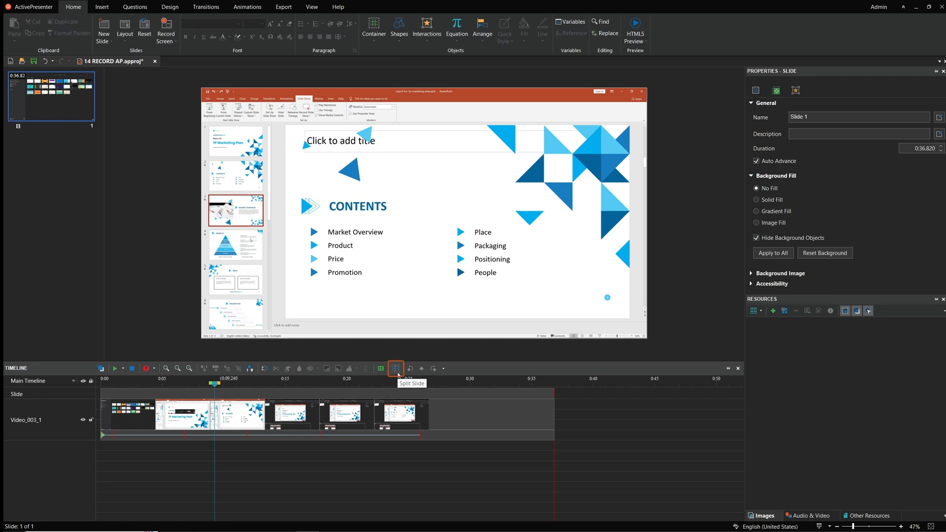
- Split the slide at the 0:09.240 playhead position into two slides
left_click(395, 368)
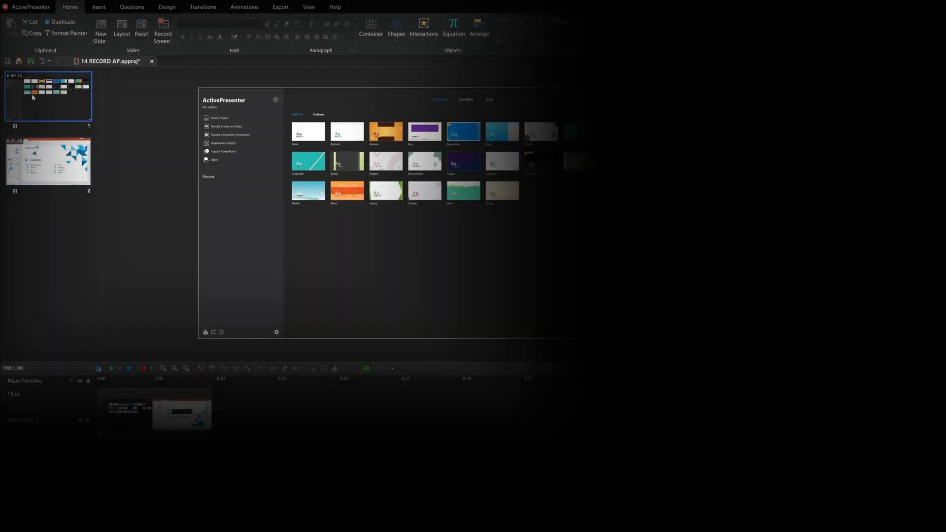
- Bring up the Export To Video dialog for 2560 × 1440 MP4 output
right_click(48, 97)
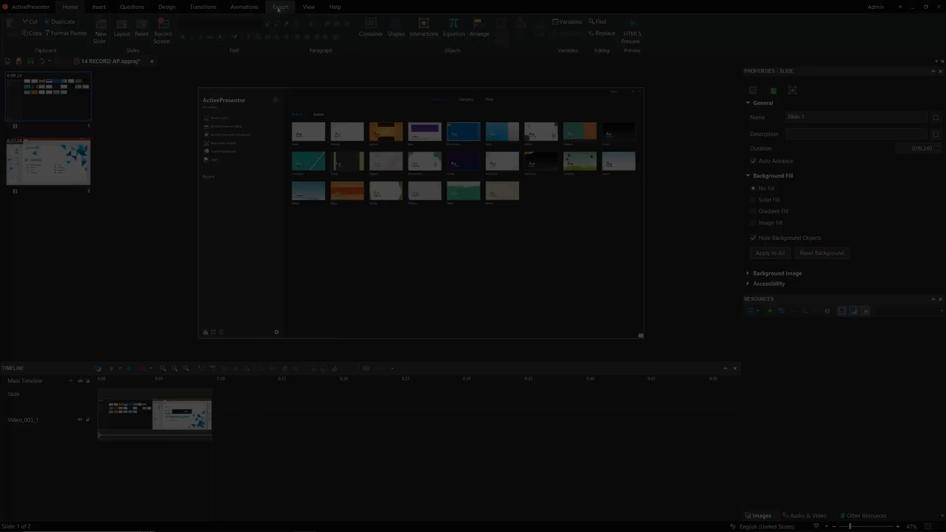
left_click(279, 7)
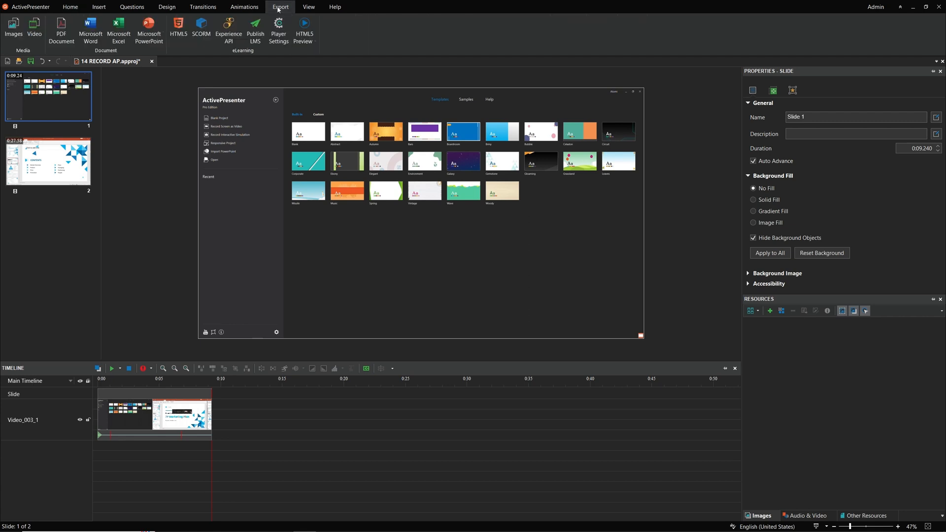
mouse_move(34, 29)
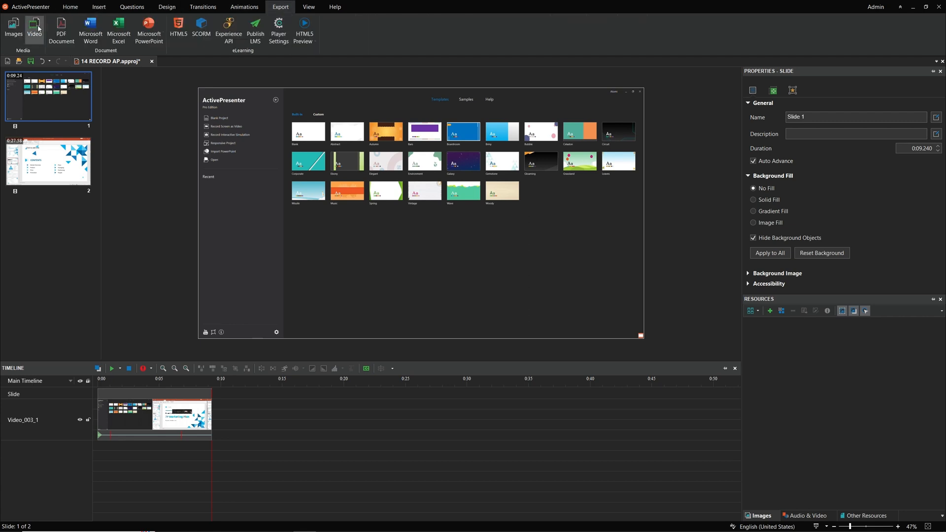
left_click(33, 29)
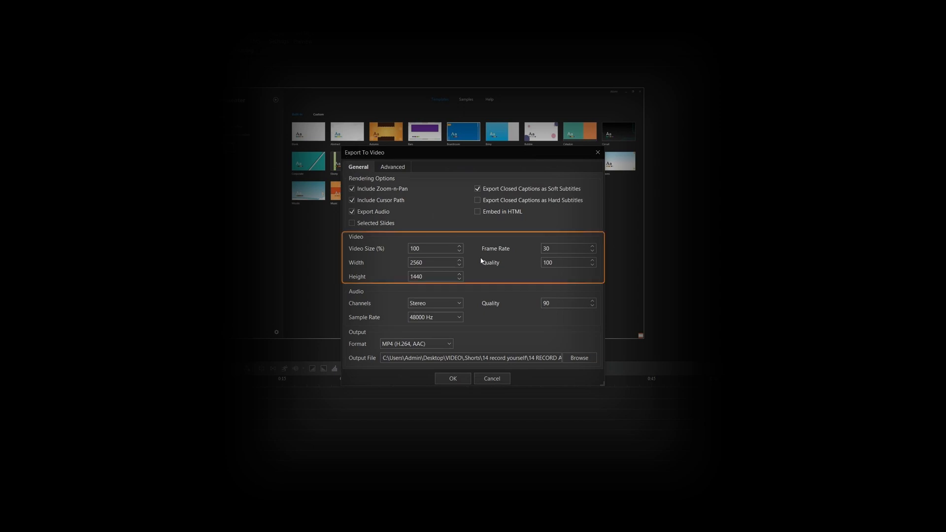
mouse_move(464, 272)
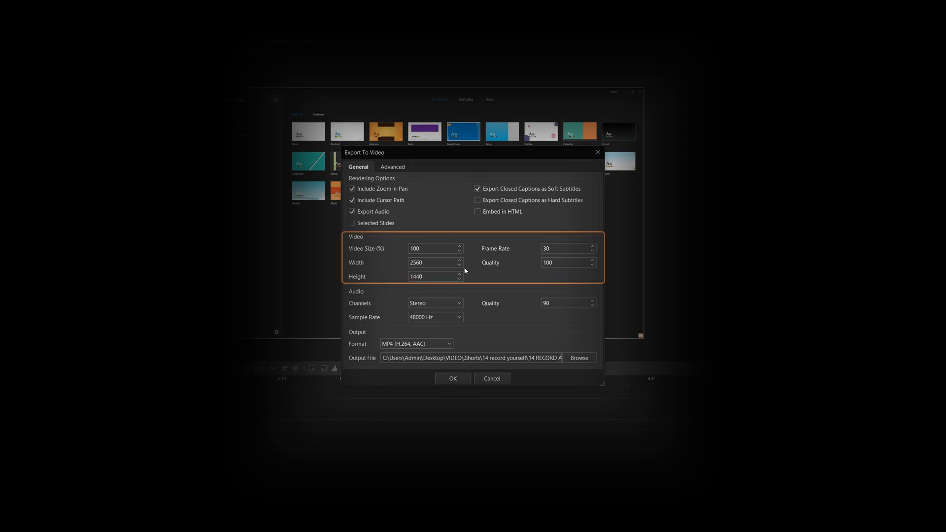